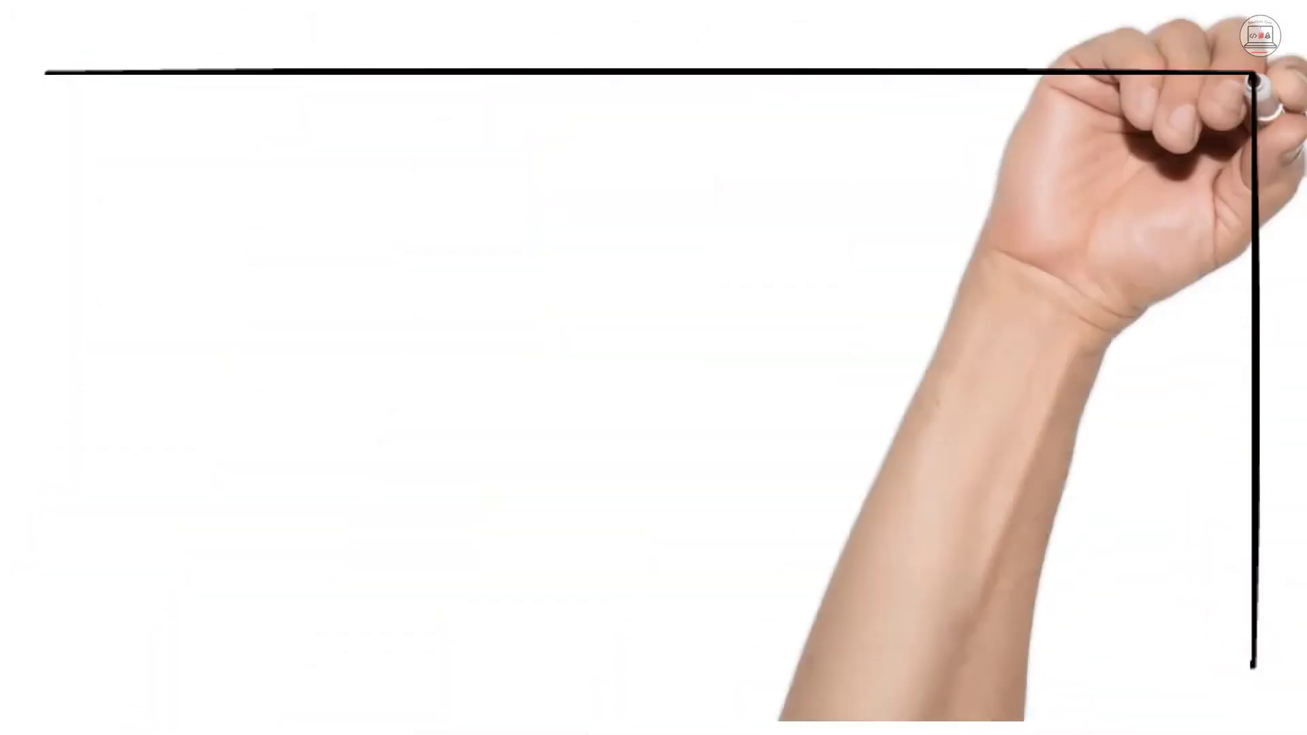
- Sketch the frame's top horizontal edge joined to the right vertical edge
{"action": "left_click_drag", "start_coordinate": [1250, 83], "coordinate": [367, 636]}
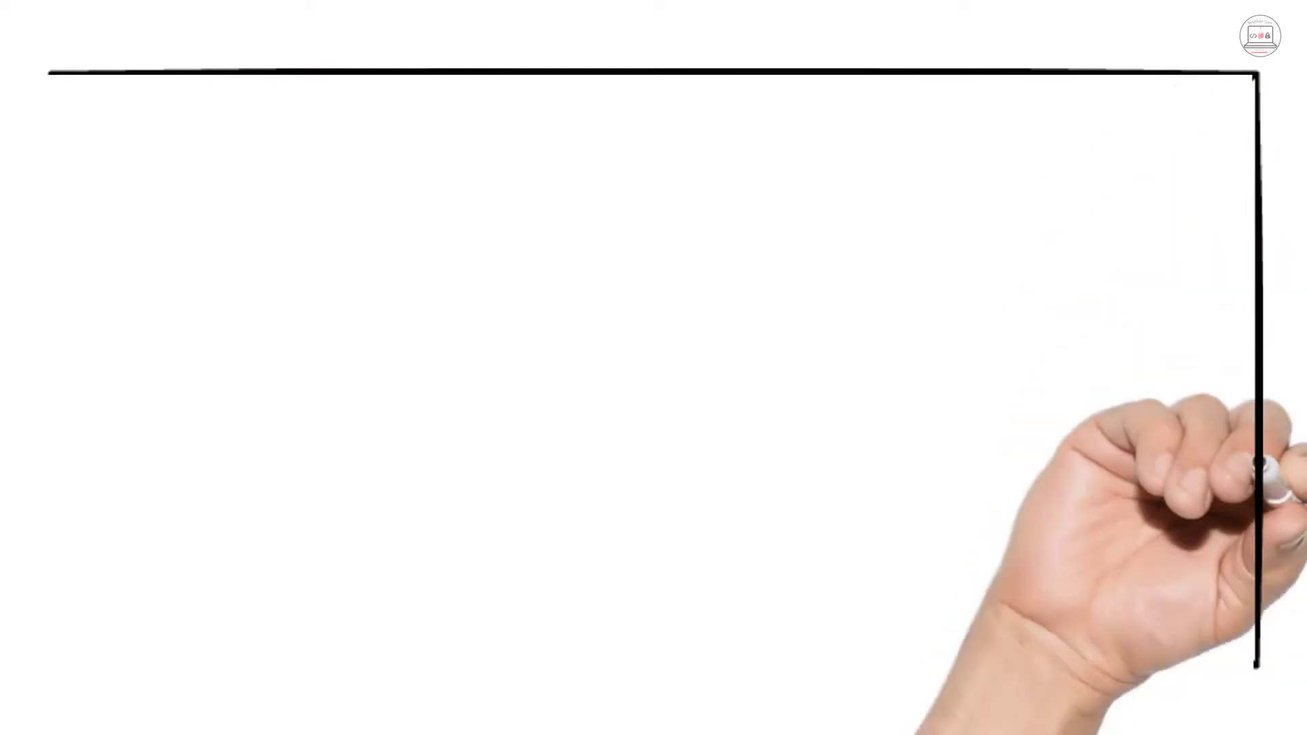
- Close the frame with bottom and left edges, then hand-write the Module 3 topics including 'XSS a'
{"action": "left_click_drag", "start_coordinate": [1250, 659], "coordinate": [67, 659]}
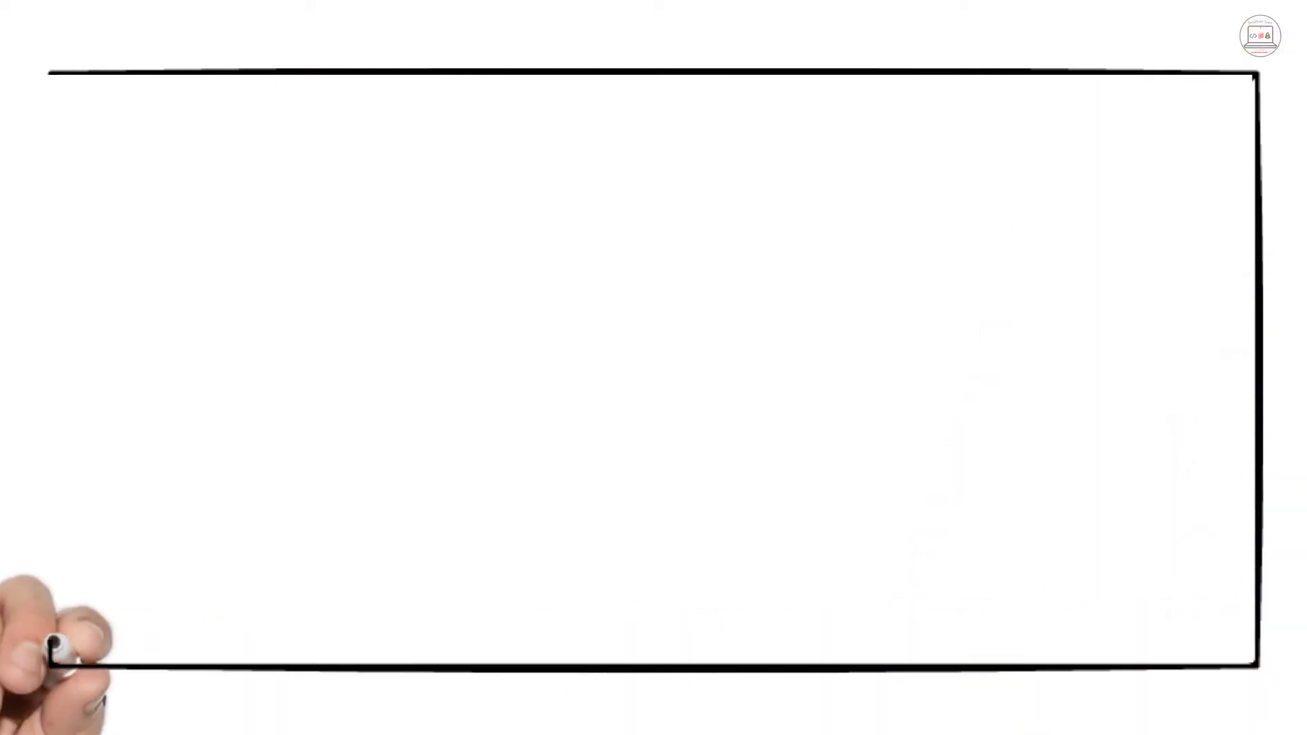
{"action": "left_click_drag", "start_coordinate": [83, 100], "coordinate": [1159, 98]}
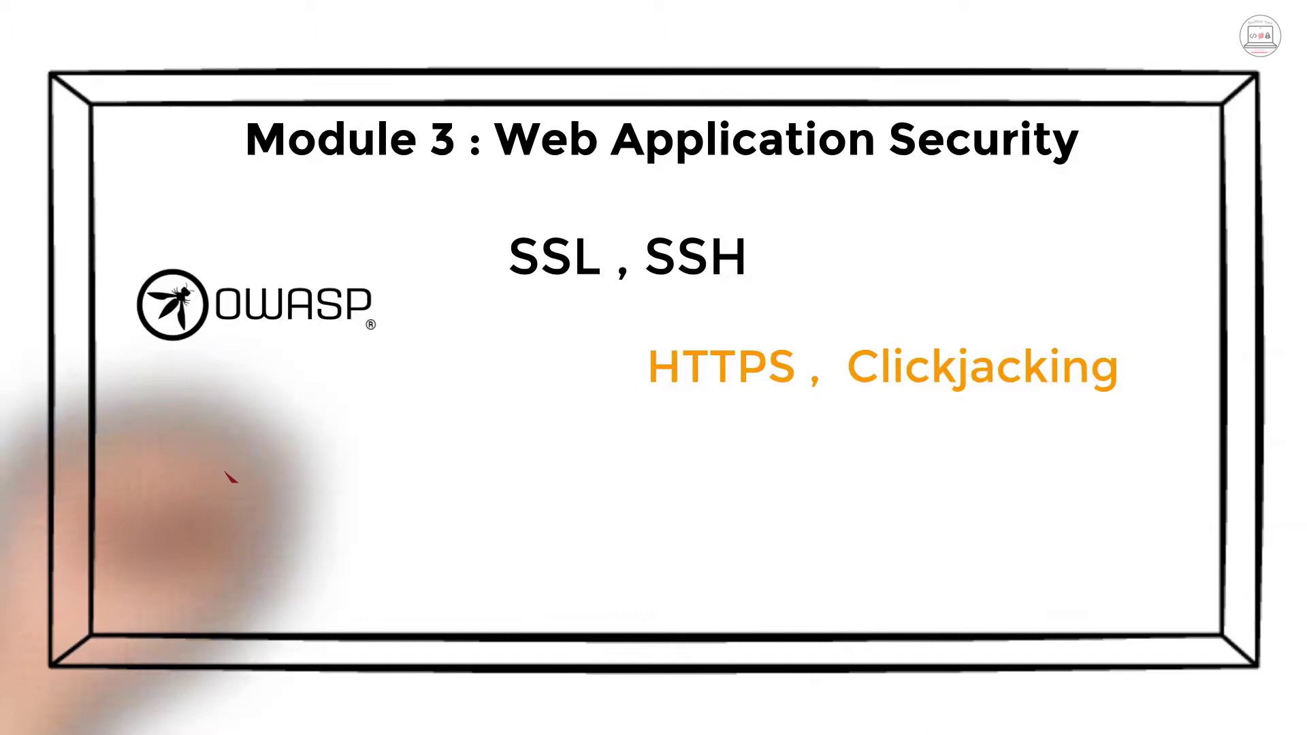
{"action": "type", "text": "XSS a"}
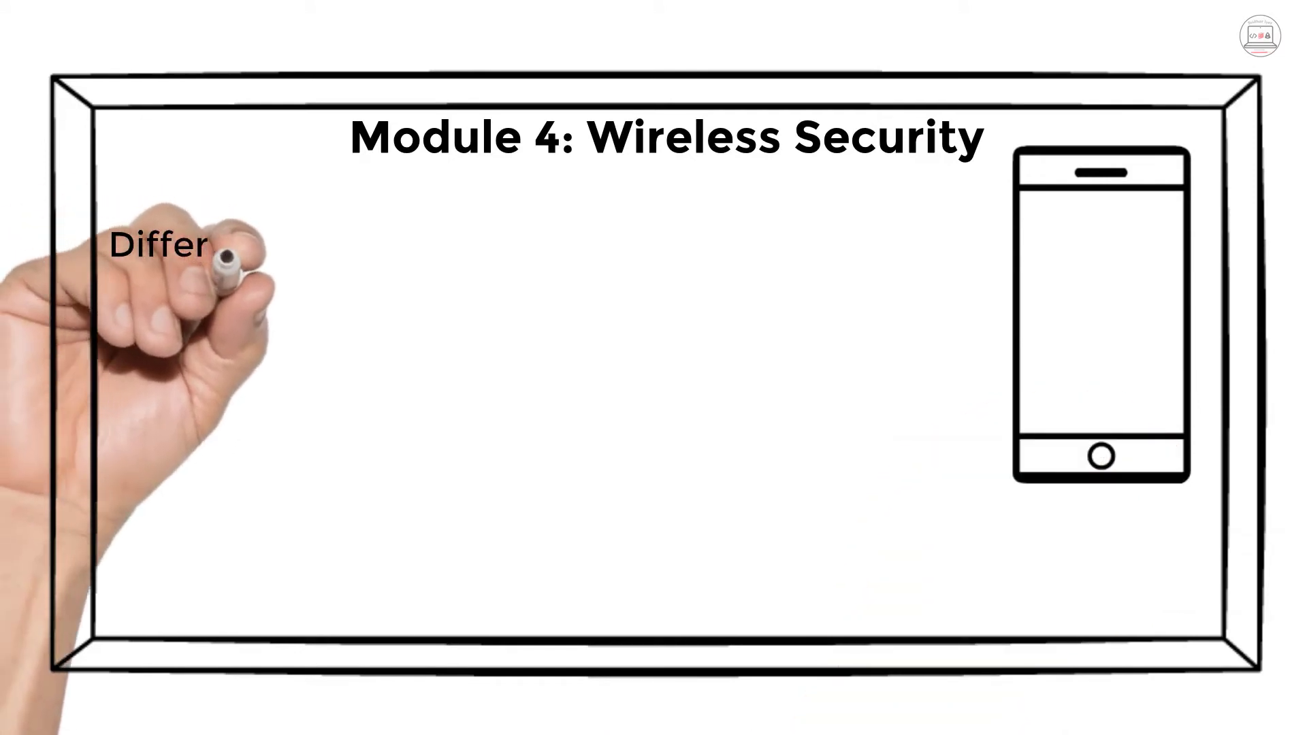
- Hand-write 'Differentiate b...' through to 'Servers' for the Module 4 topic lines
{"action": "type", "text": "Differentiate between WEP, WPA, WPA2"}
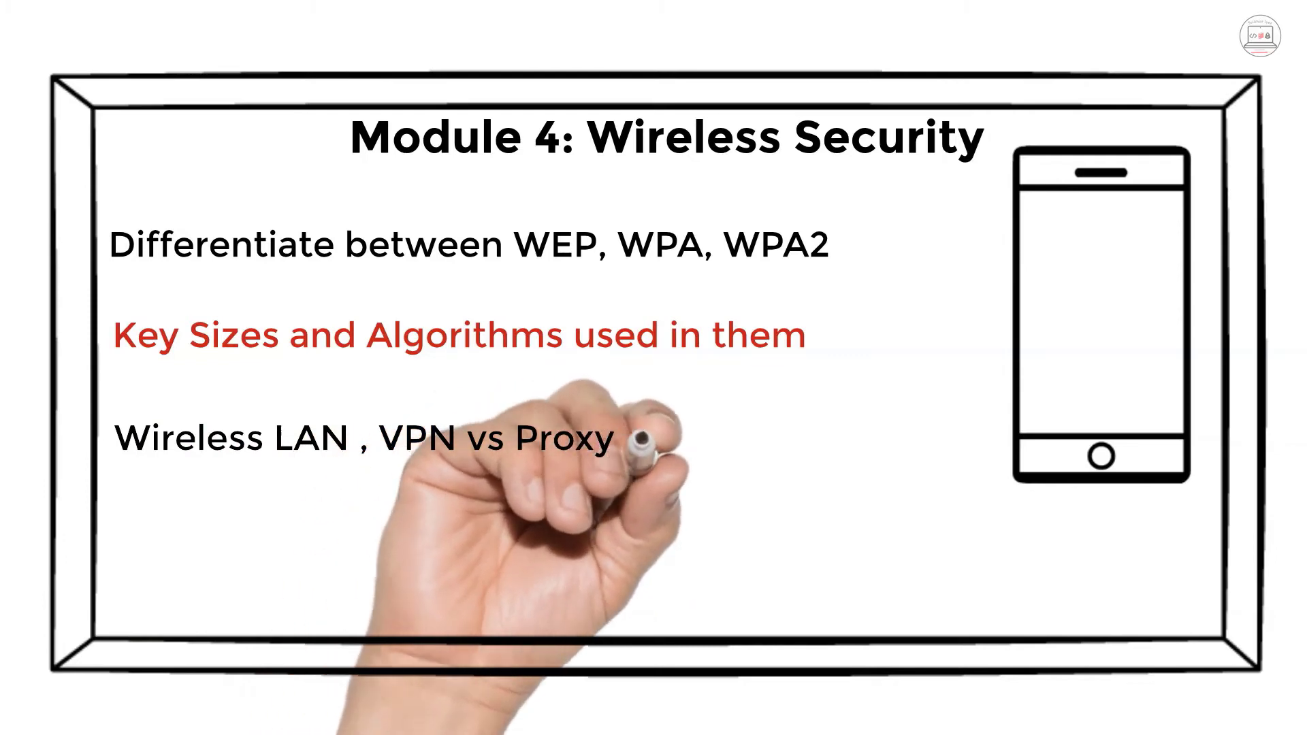
{"action": "type", "text": "Servers"}
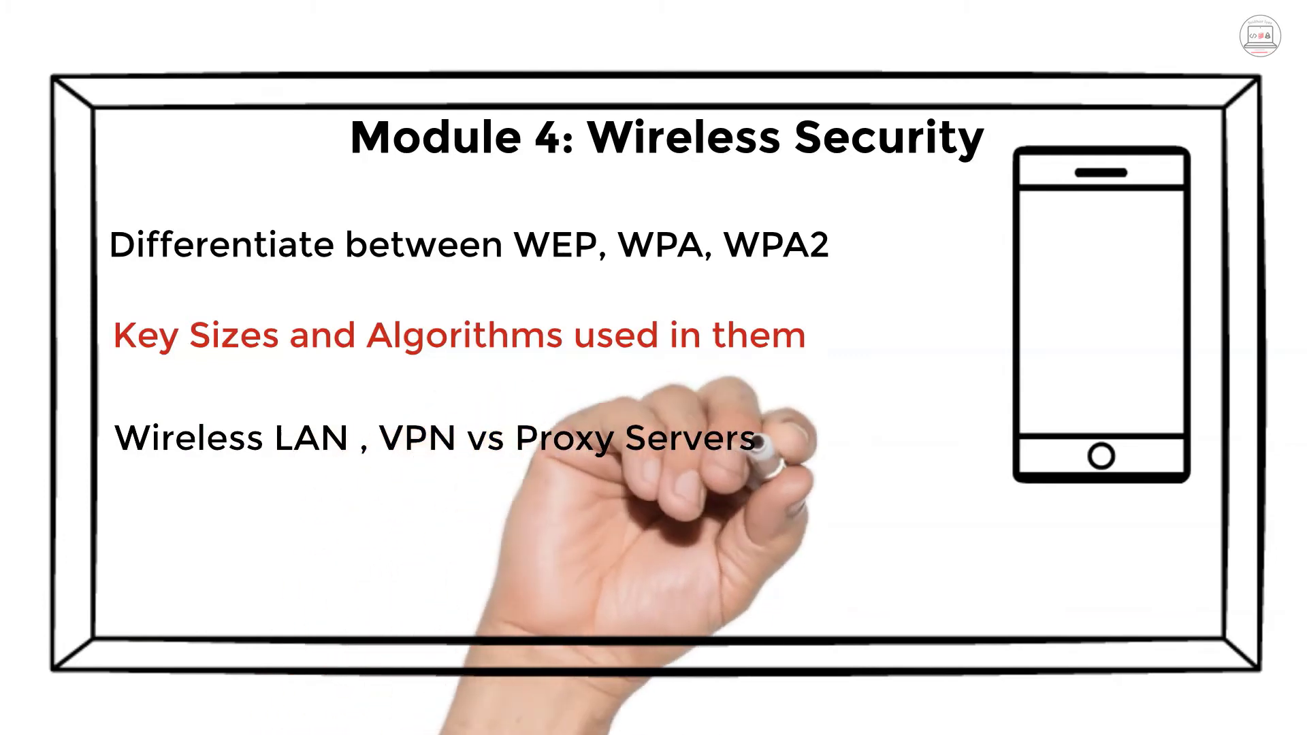